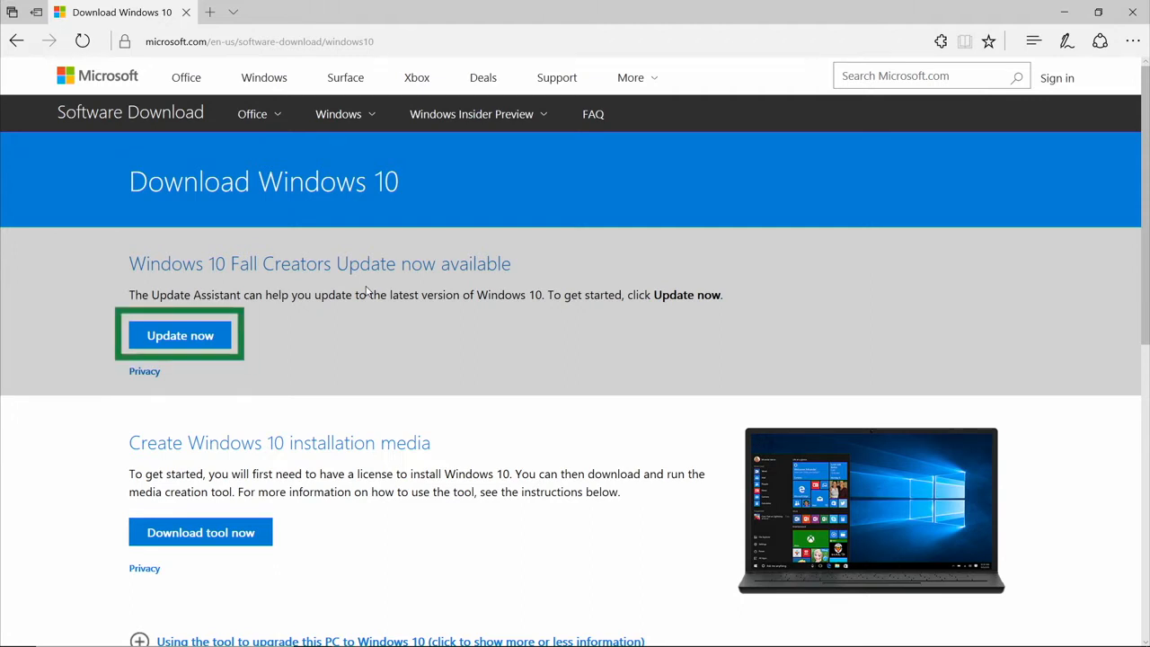
Download the Windows 10 Update Assistant via 'Update now' and run the installer.
click(179, 335)
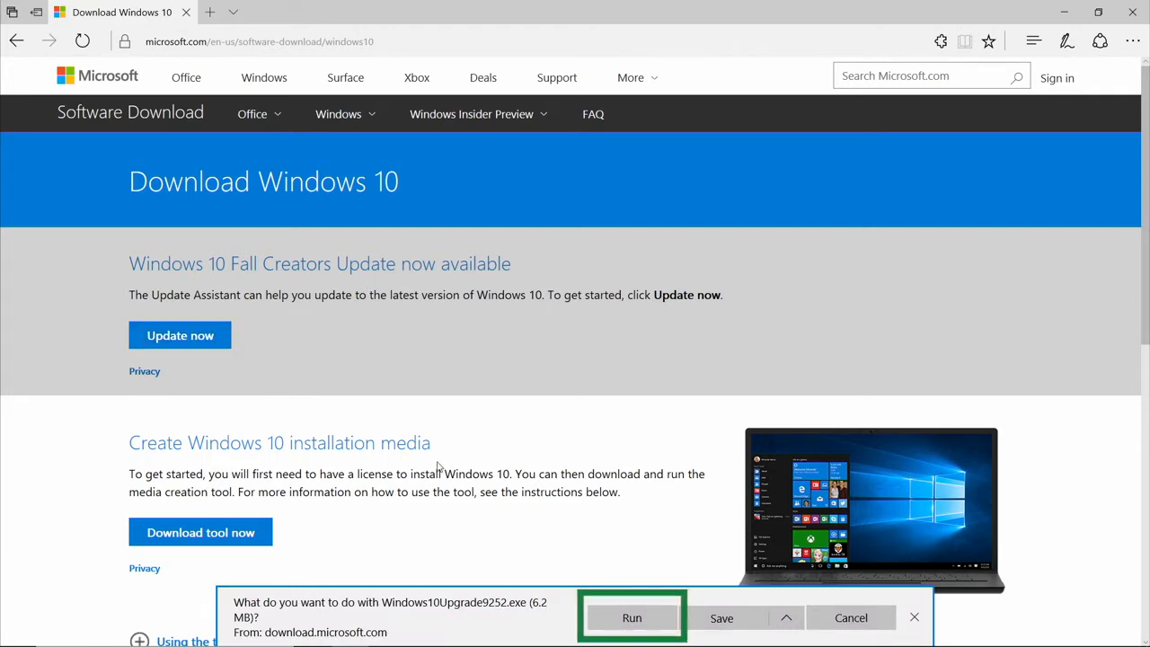
click(632, 617)
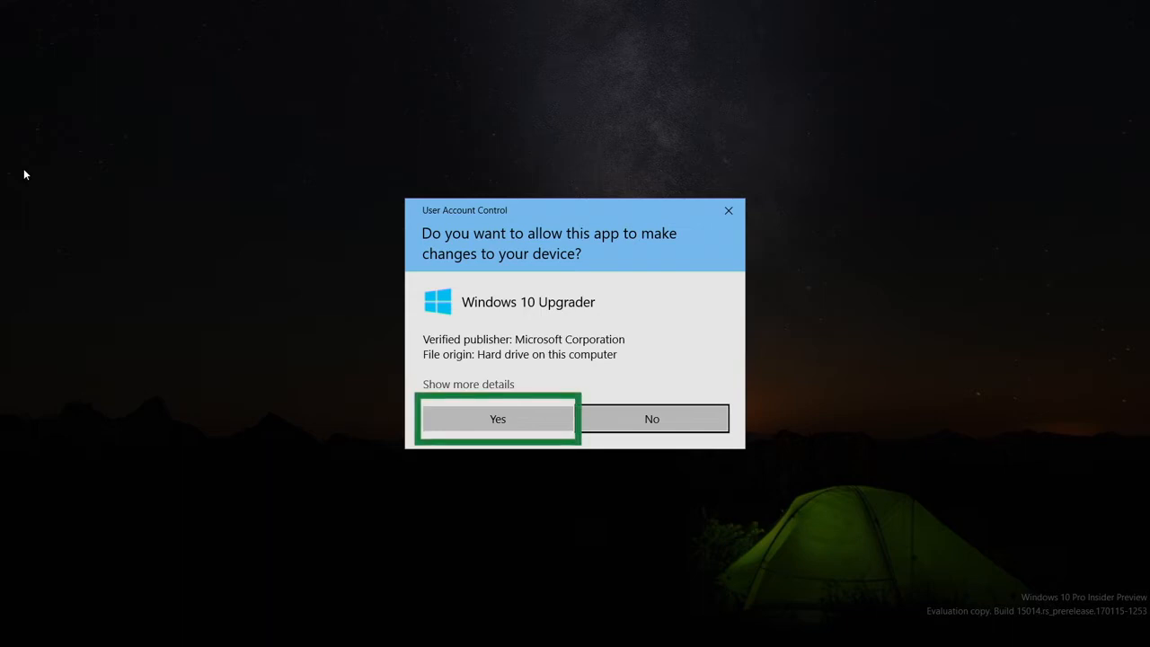
mouse_move(252, 305)
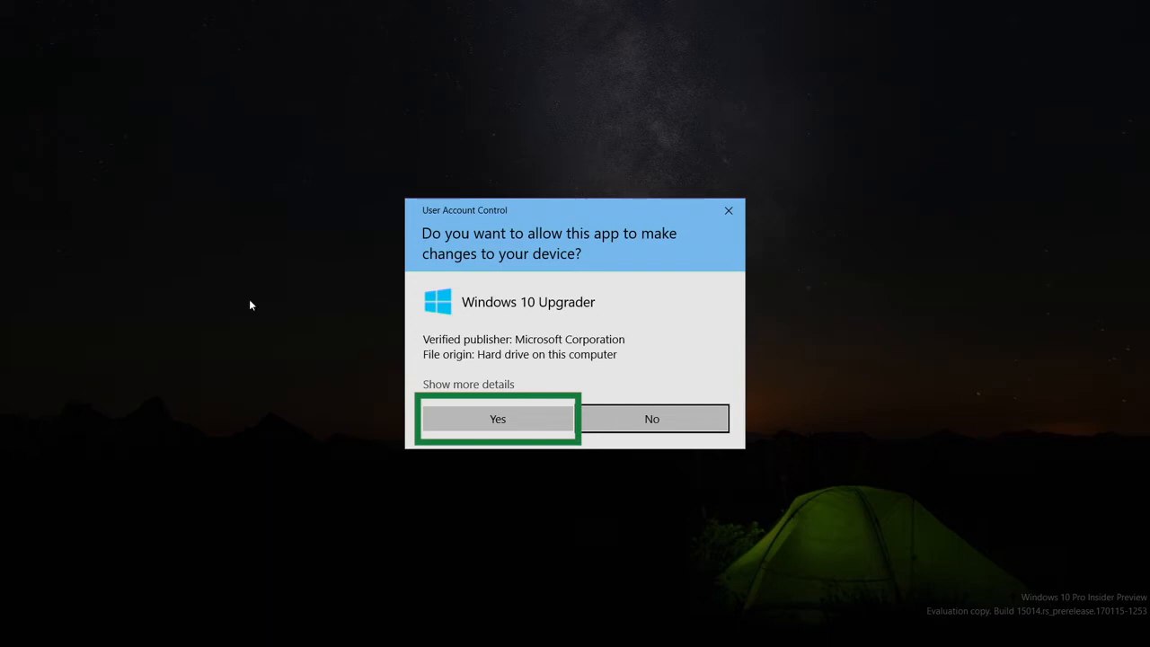
Allow the upgrader in User Account Control and start updating to Windows 10 version 16299.
click(497, 418)
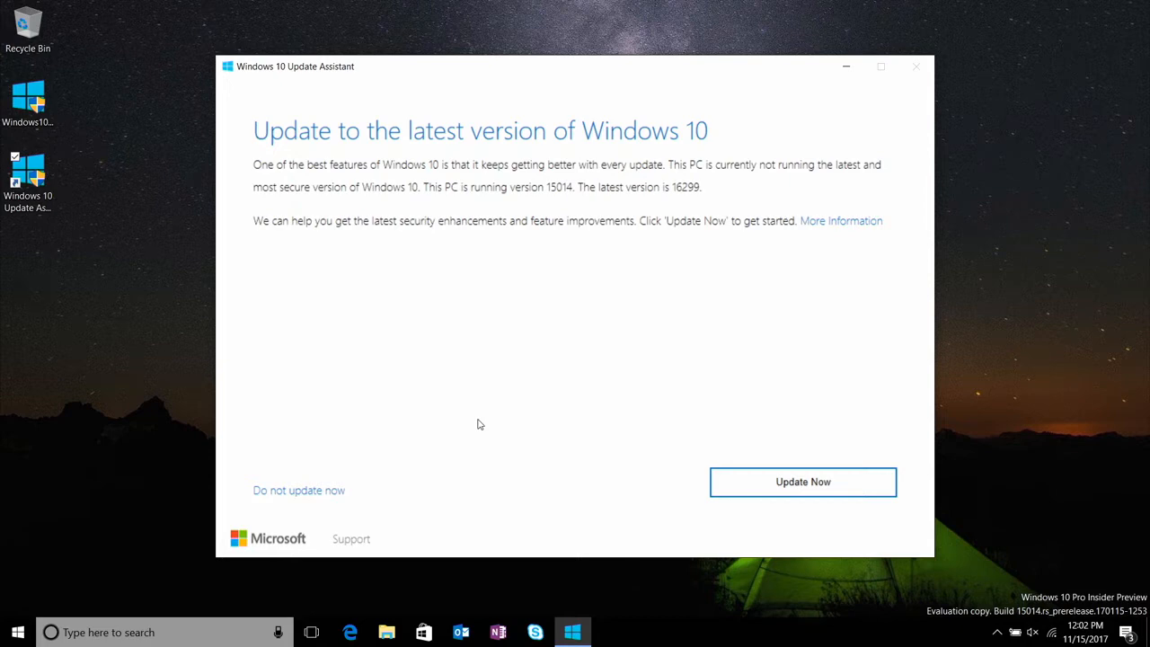
click(801, 481)
text(aka.ms/wudiag)
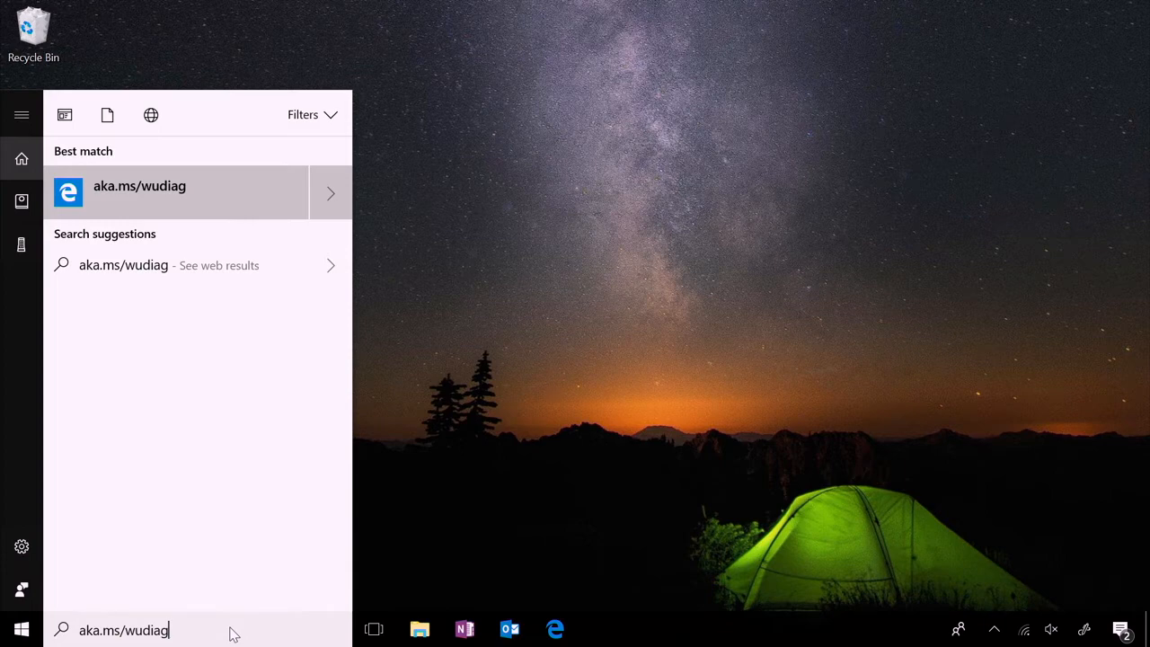
mouse_move(201, 429)
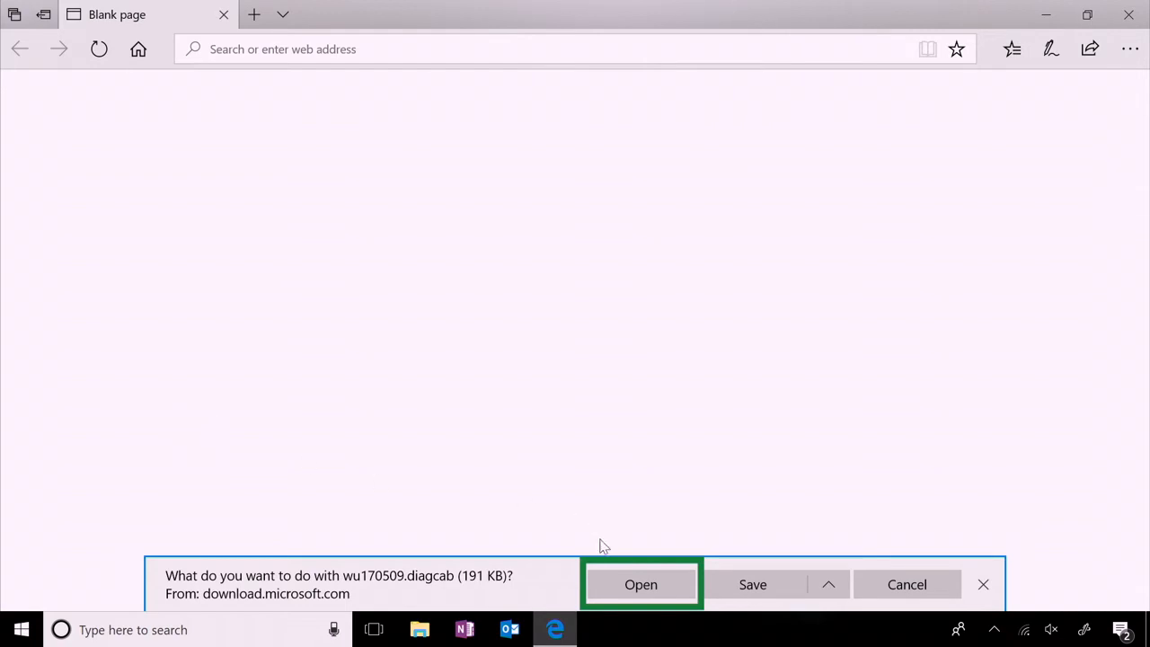
Open the downloaded troubleshooter package wu170509.diagcab.
click(640, 584)
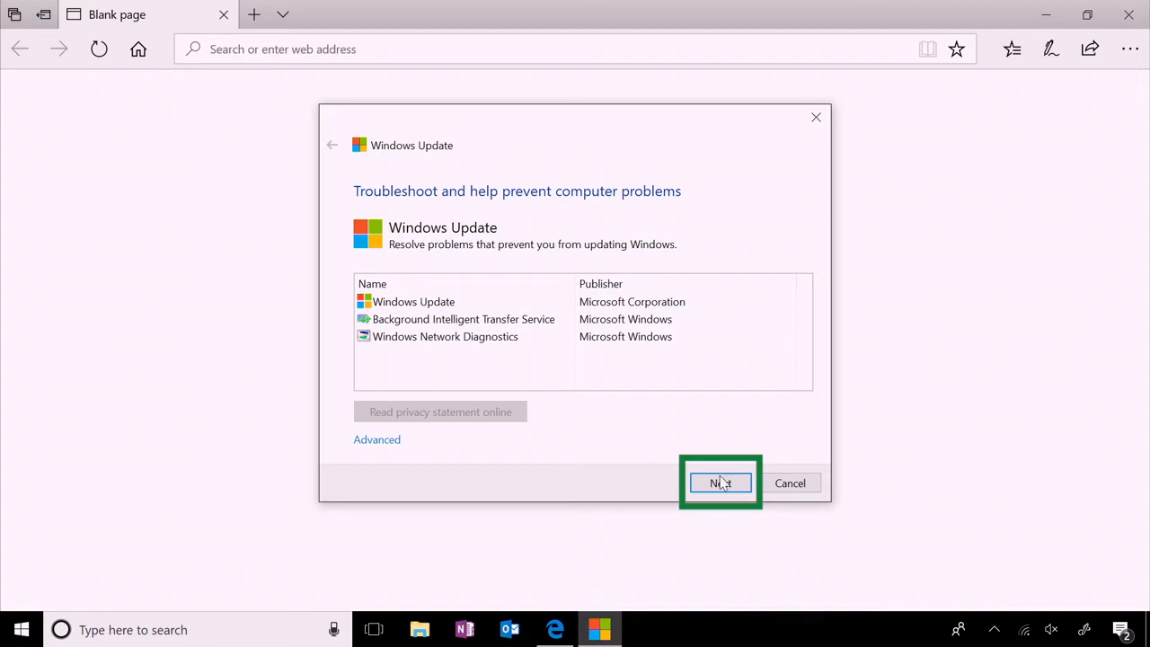
Run the Windows Update scan and apply the fix for pending updates.
click(719, 482)
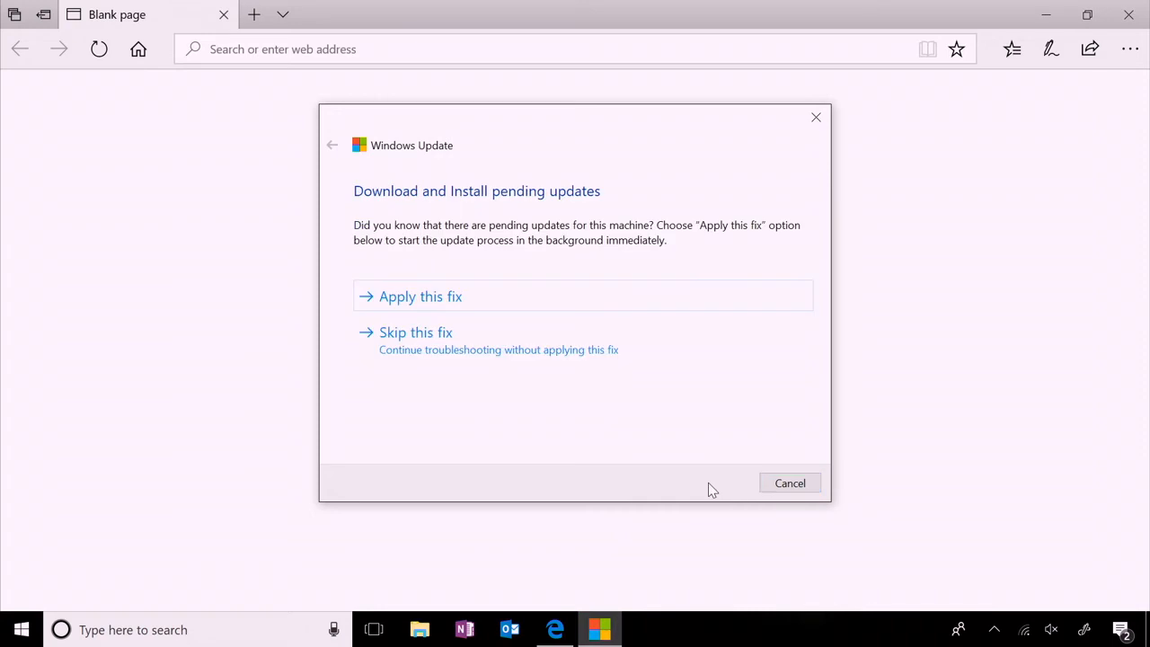
click(789, 483)
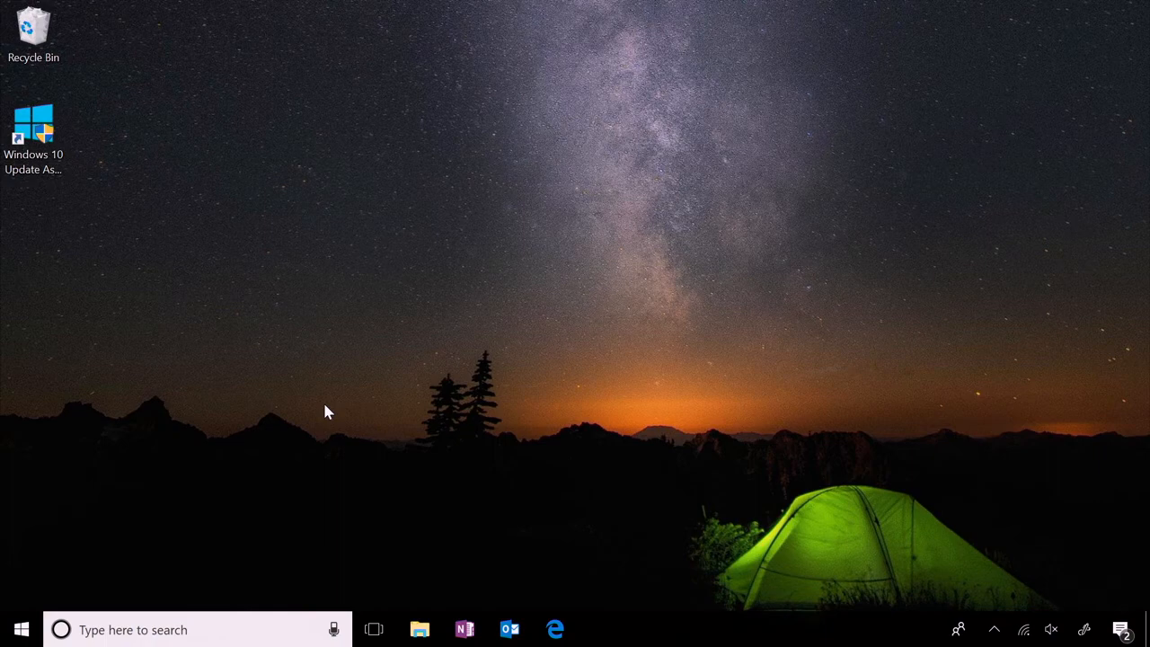
Check Settings > System > About, confirming a 64-bit OS on an x64-based processor.
click(21, 628)
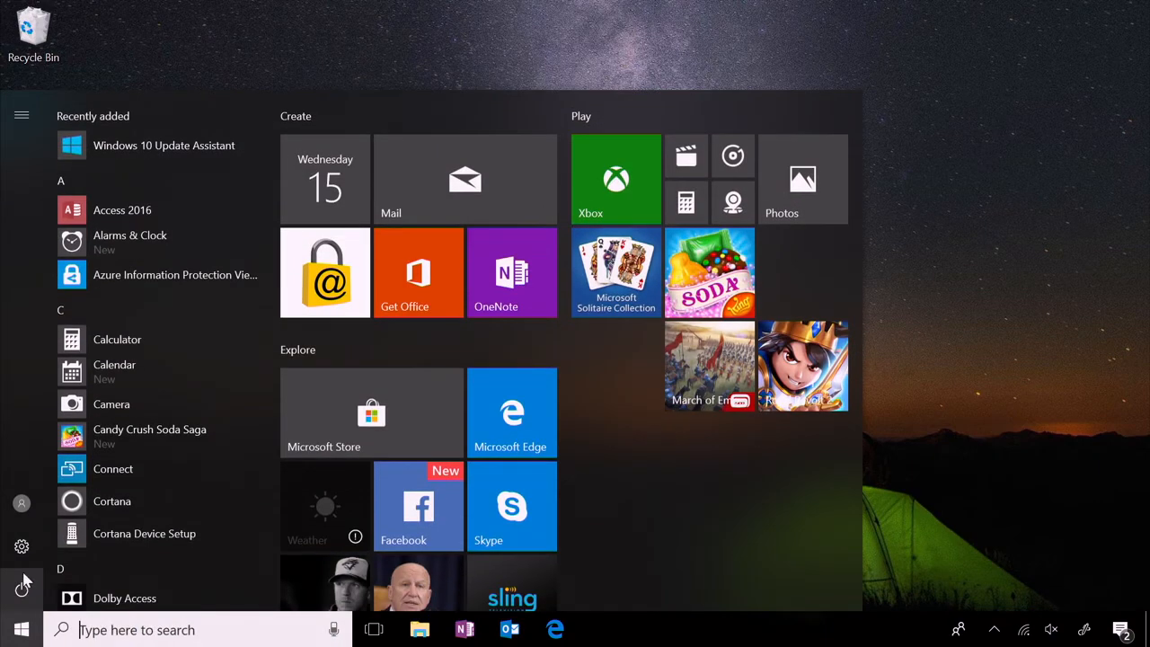
click(21, 546)
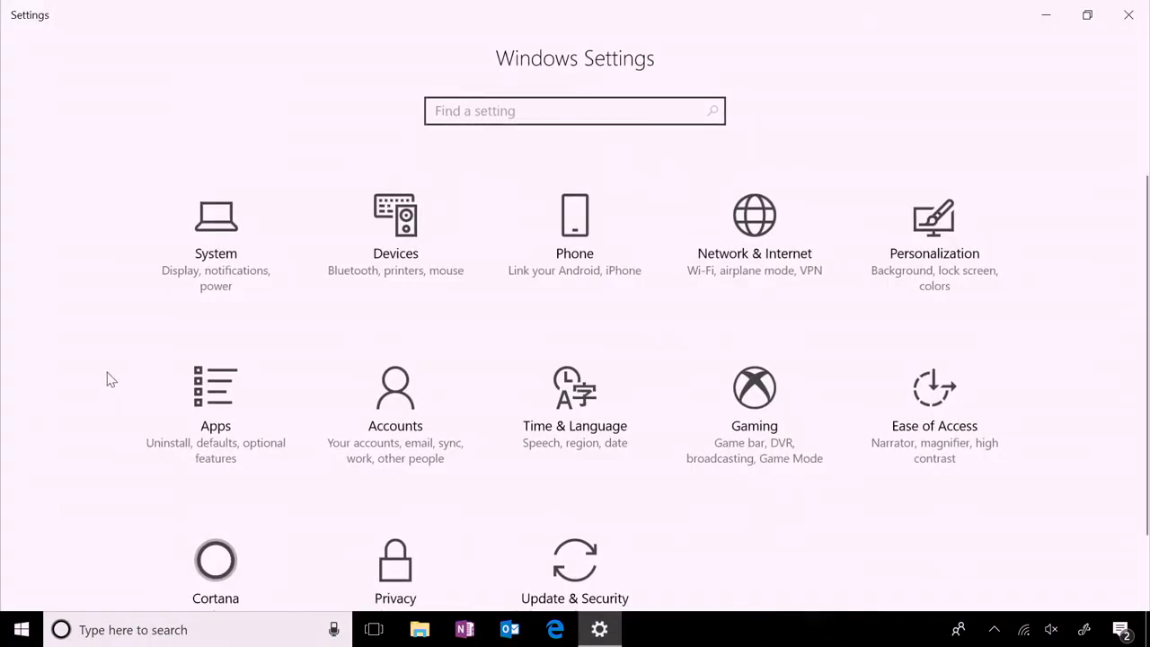
click(216, 233)
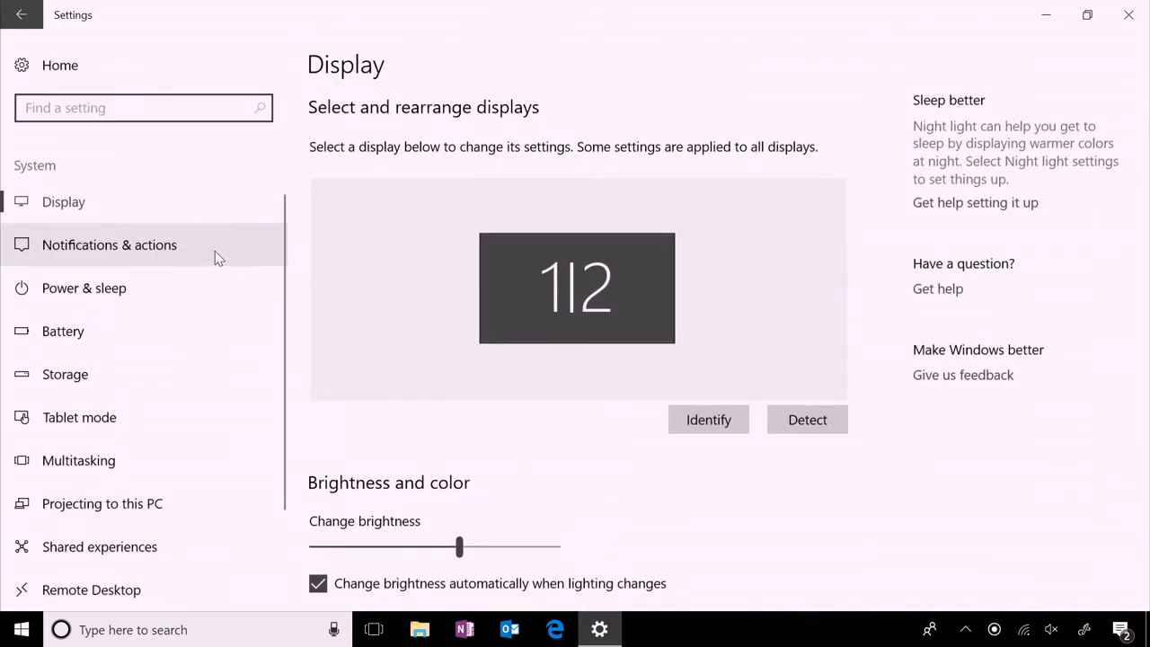
scroll(down, 3)
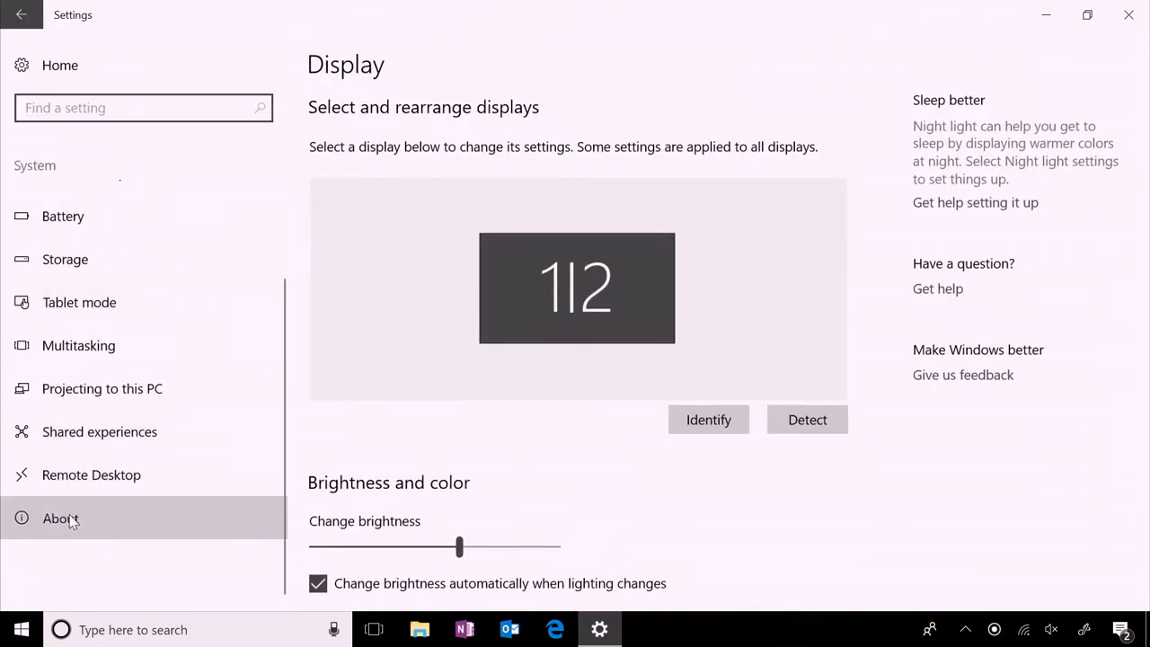
click(60, 518)
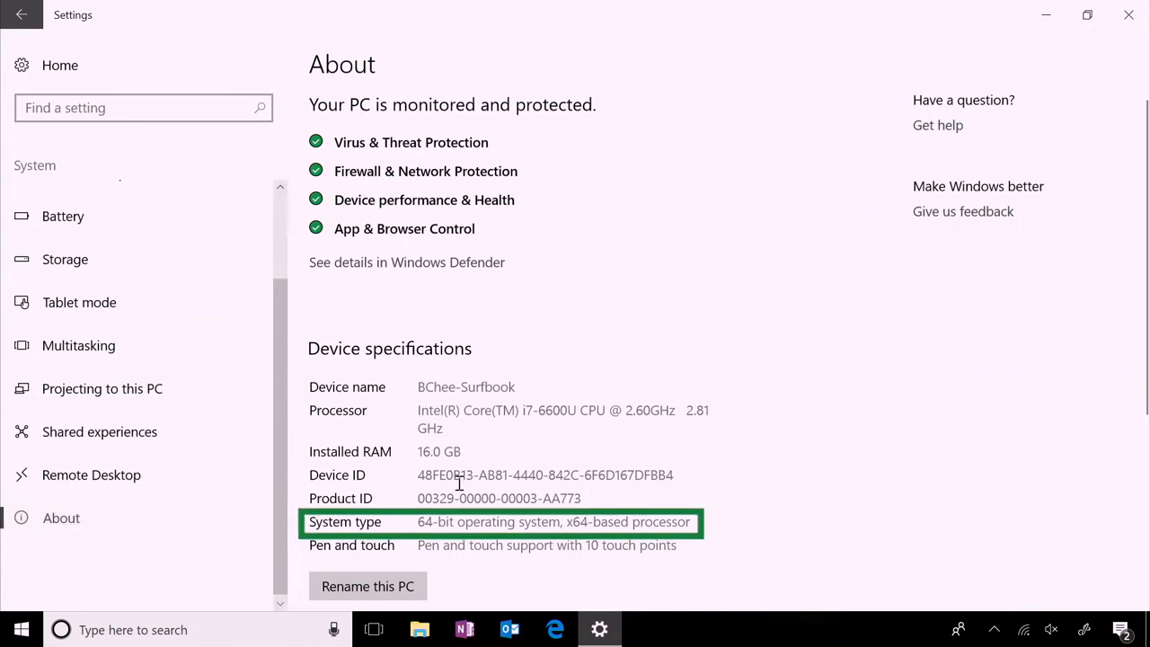
mouse_move(703, 536)
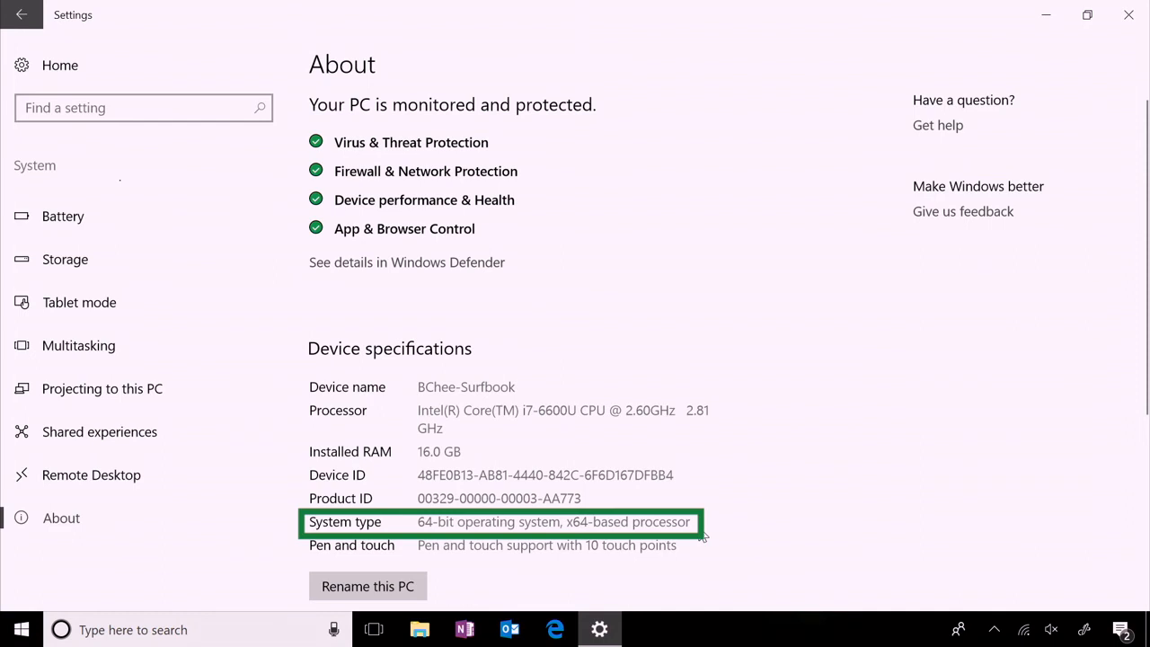
click(554, 628)
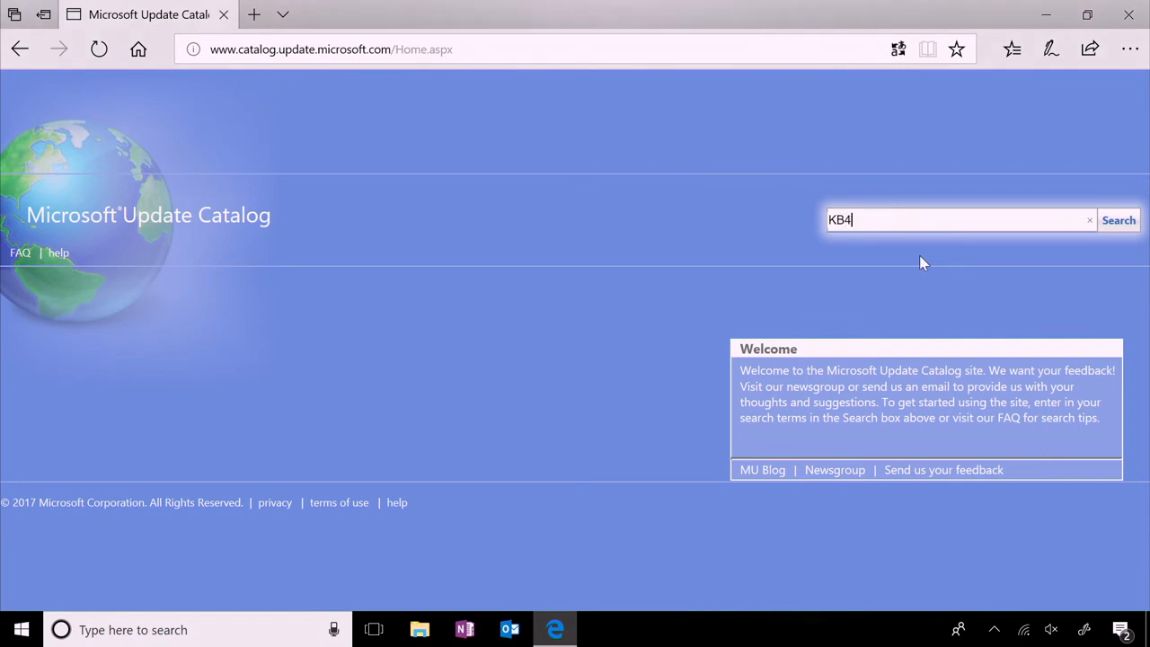
Type KB40356 into the Microsoft Update Catalog search box.
text(0356)
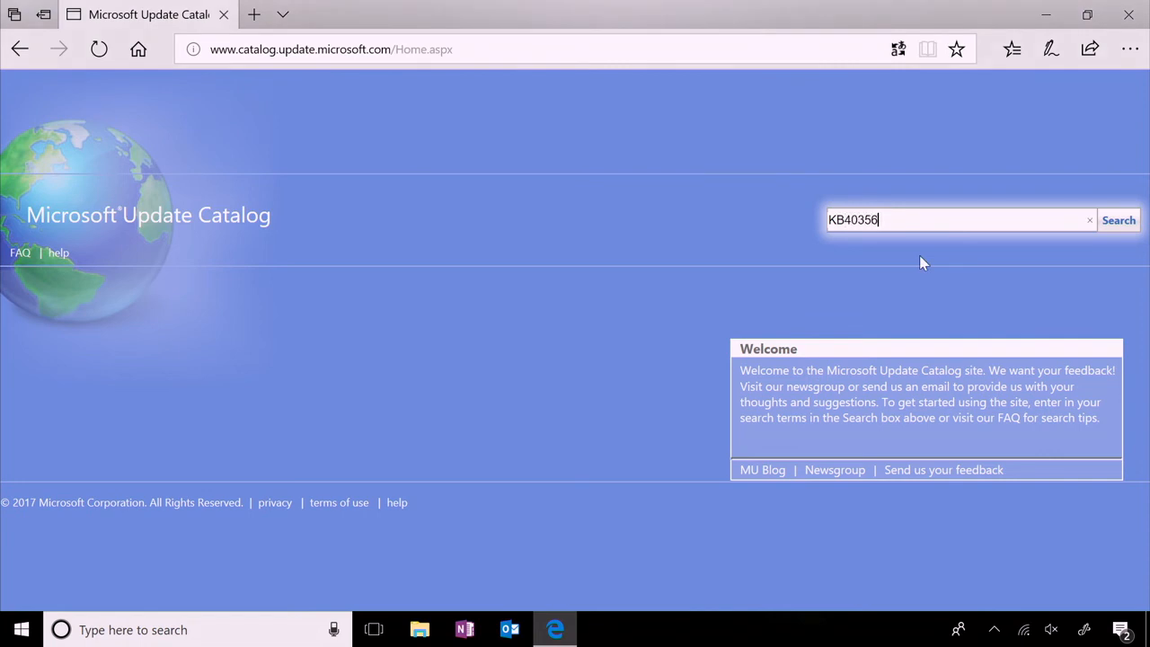